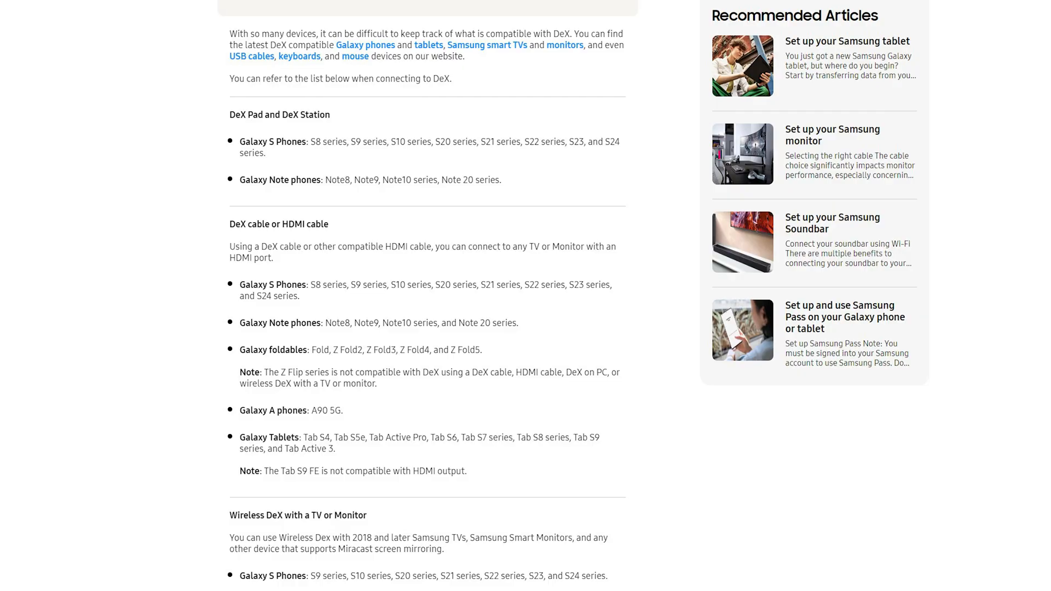
scroll("up", 3)
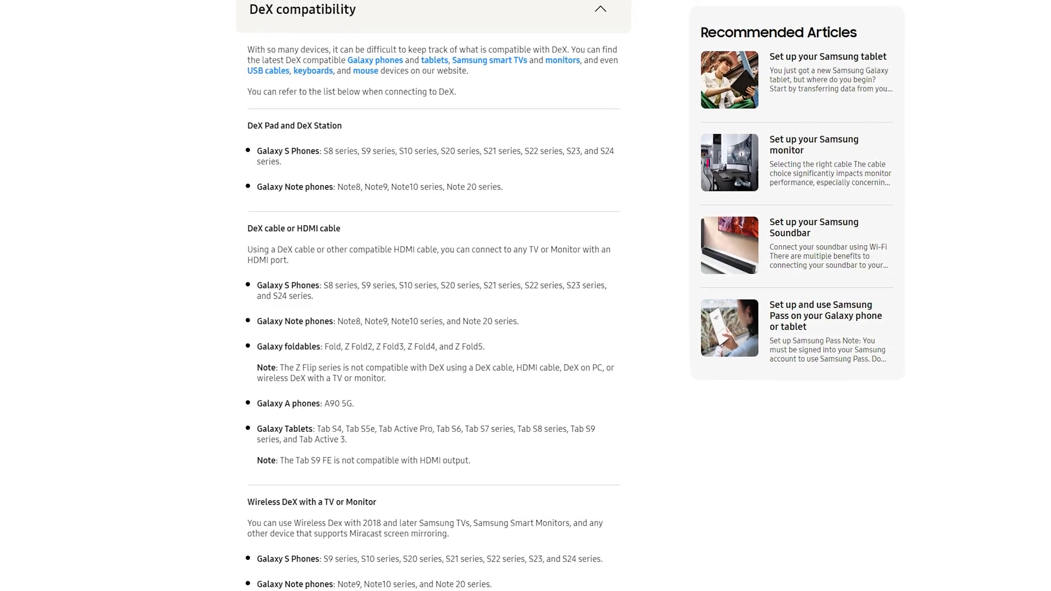